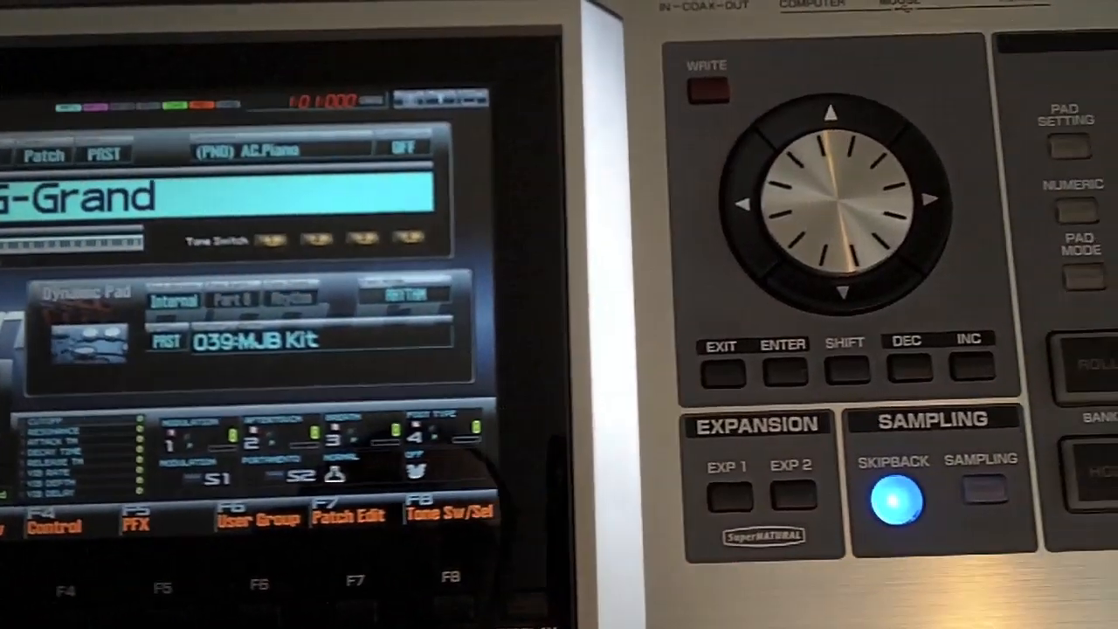
Step: Enter Sampling Standby and confirm the LINE IN L/R stereo input settings
click(981, 487)
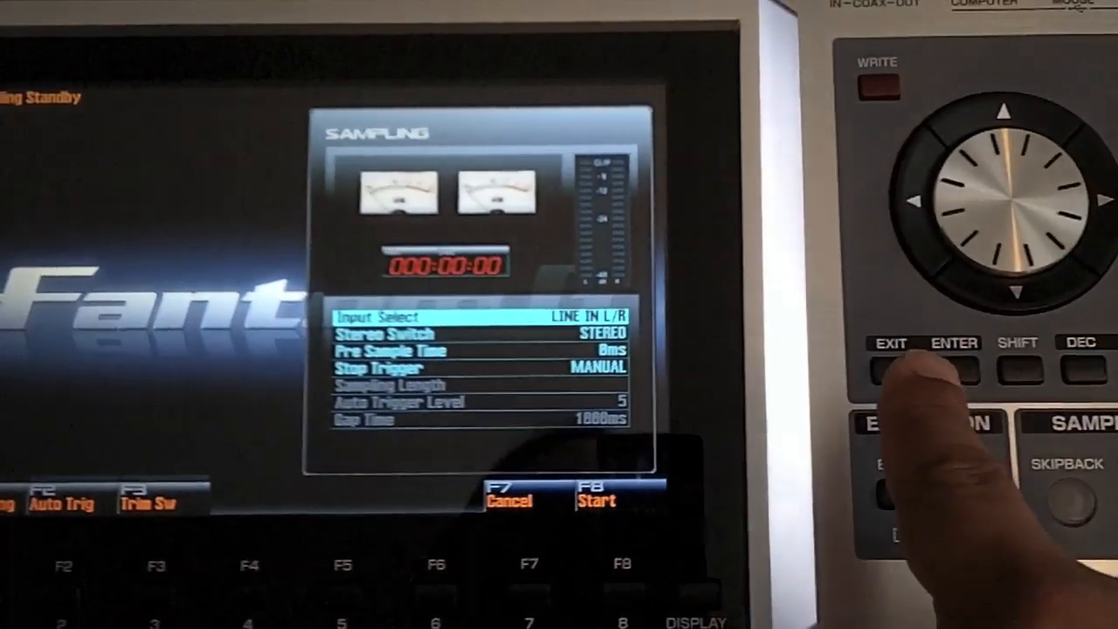
click(953, 370)
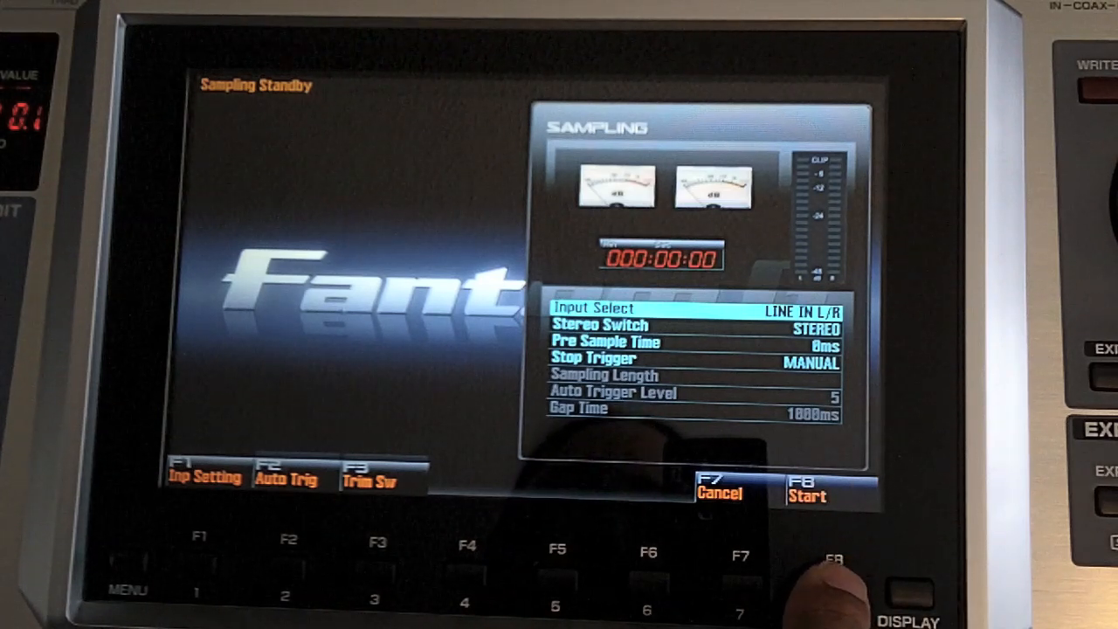
click(835, 563)
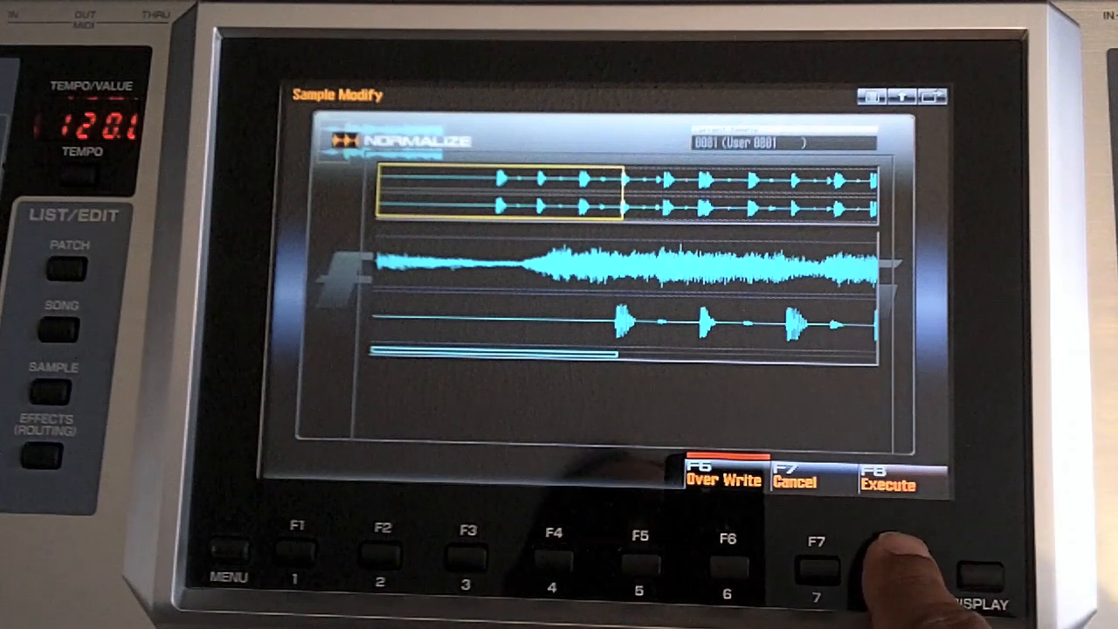
Step: Execute Normalize on the recorded sample, raising its level to full (+12 dB)
click(904, 567)
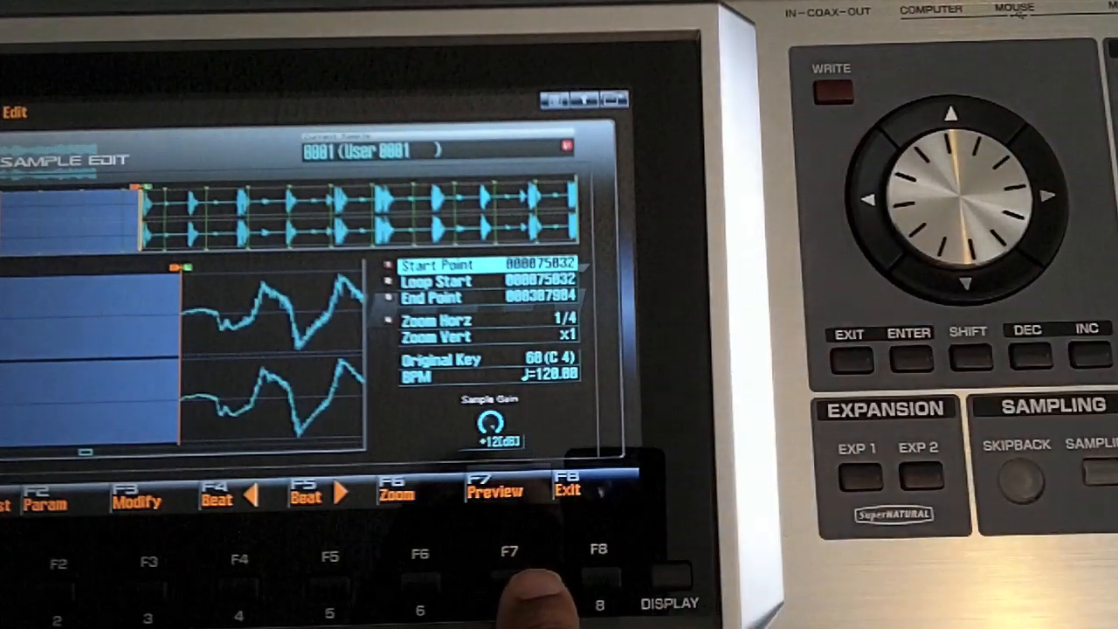
Step: Audition the sample trimmed to start and loop at 000075032
click(510, 550)
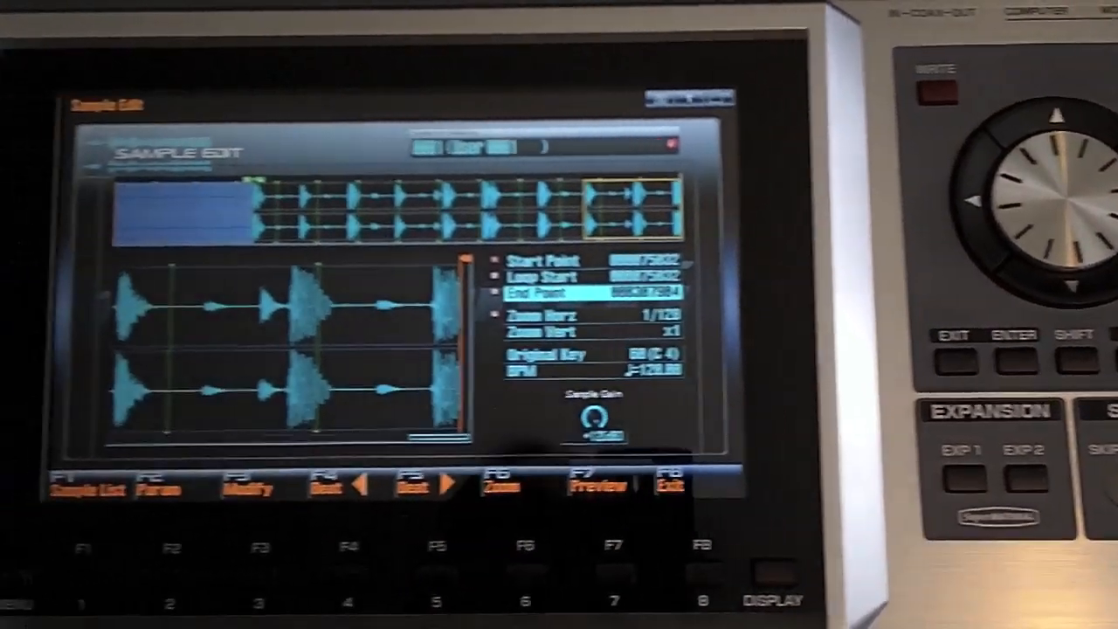
Step: Select the End Point and dial it in to 000282432, leaving the tail outside
click(695, 559)
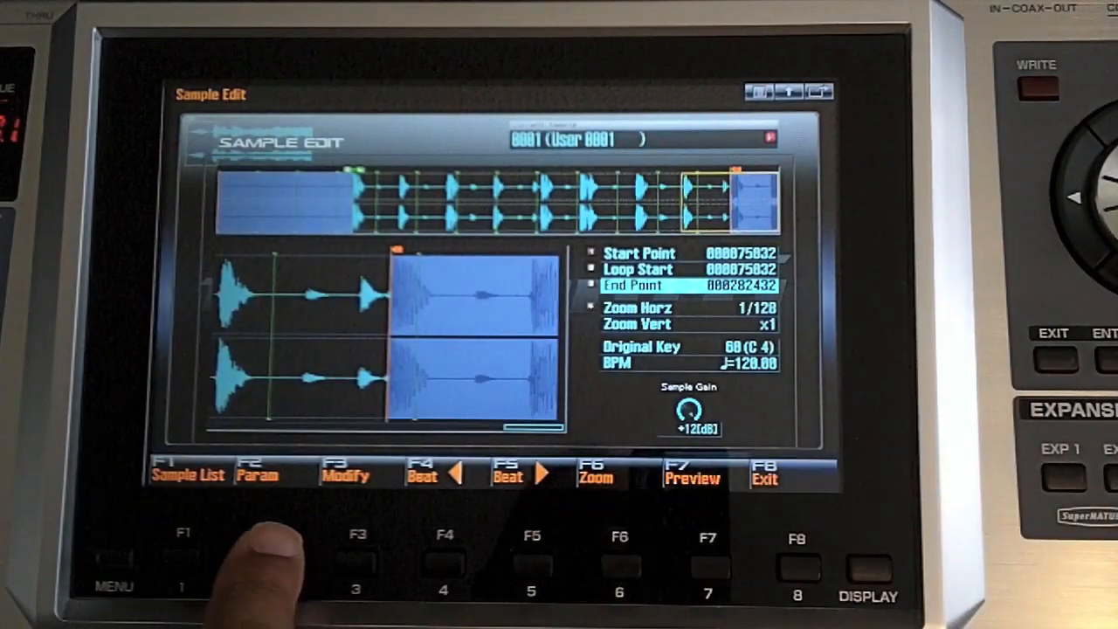
Step: Review the Sample Parameter page and select Loop Mode (one-shot, 120 BPM)
click(269, 562)
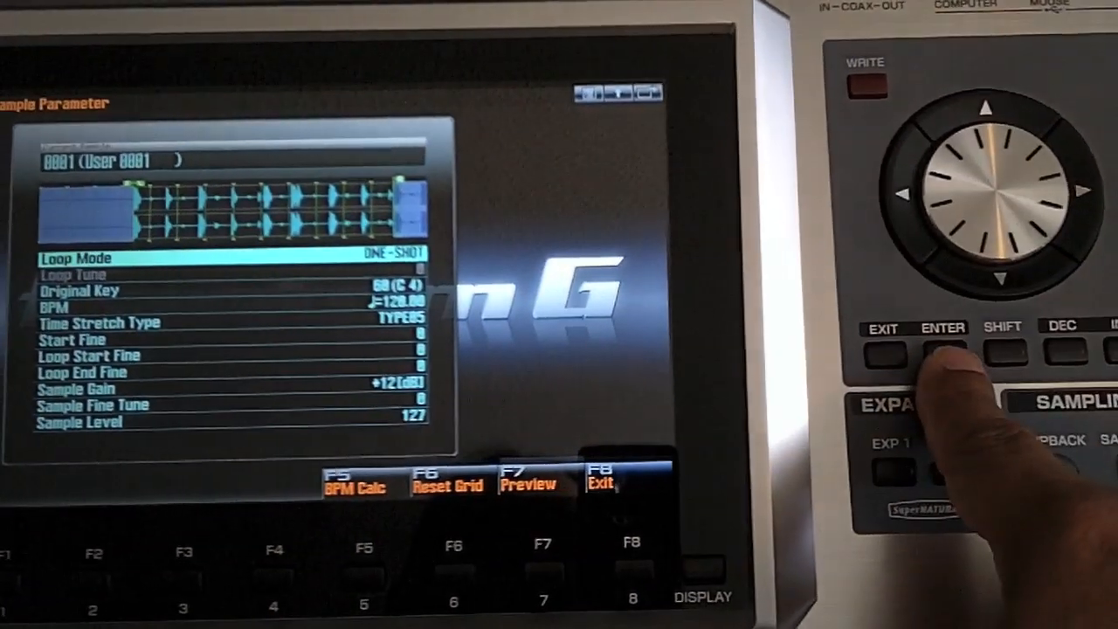
click(943, 348)
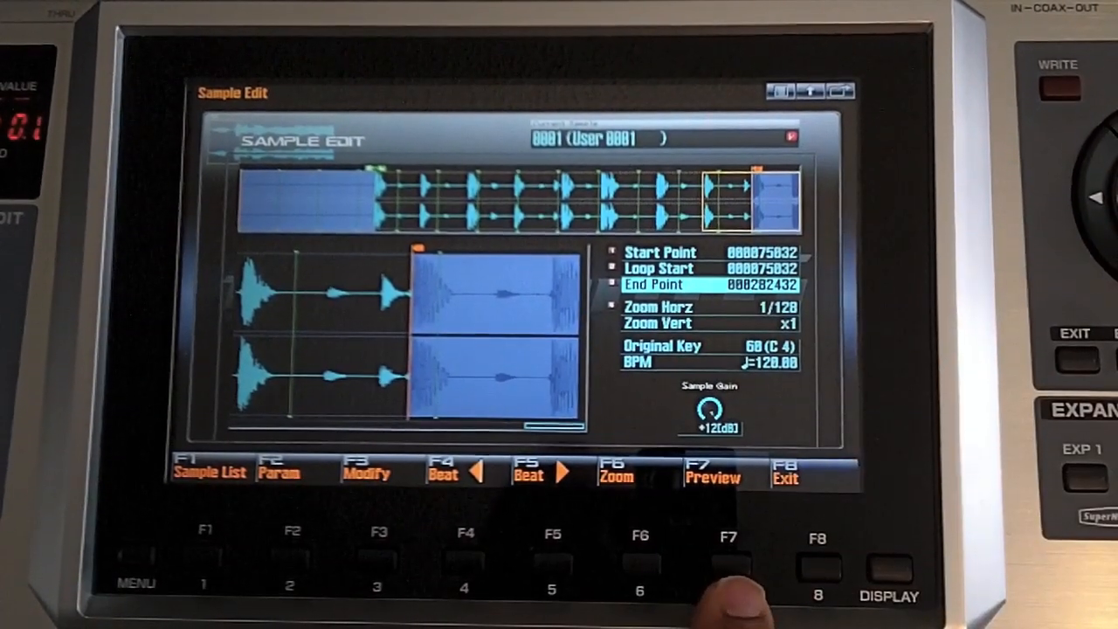
Step: Preview the loop repeatedly while nudging the End Point to 000282436
click(727, 562)
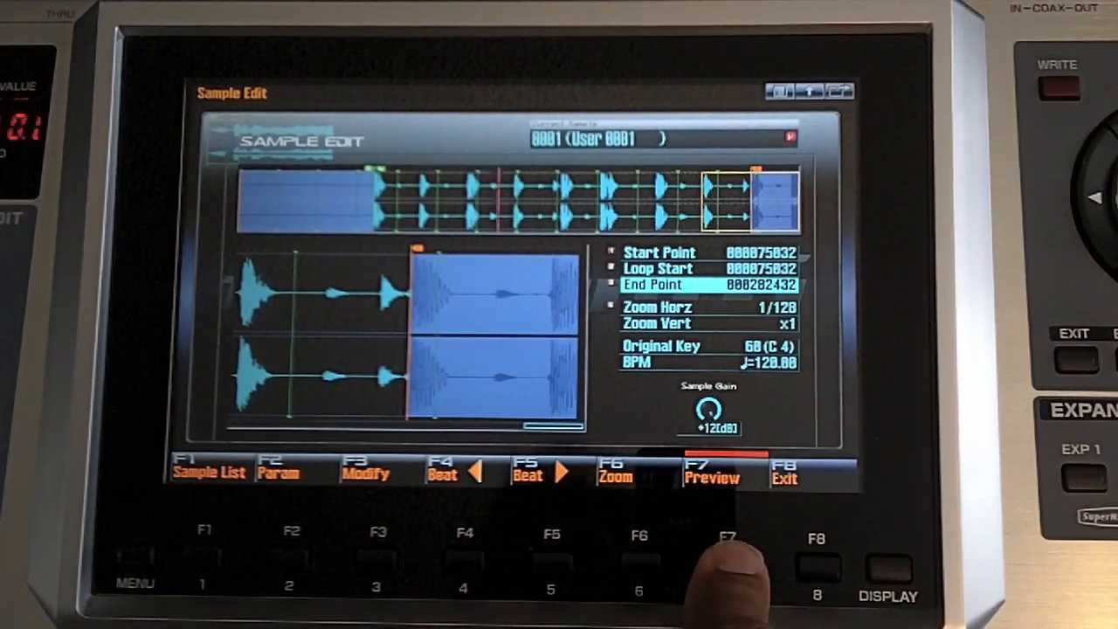
click(730, 535)
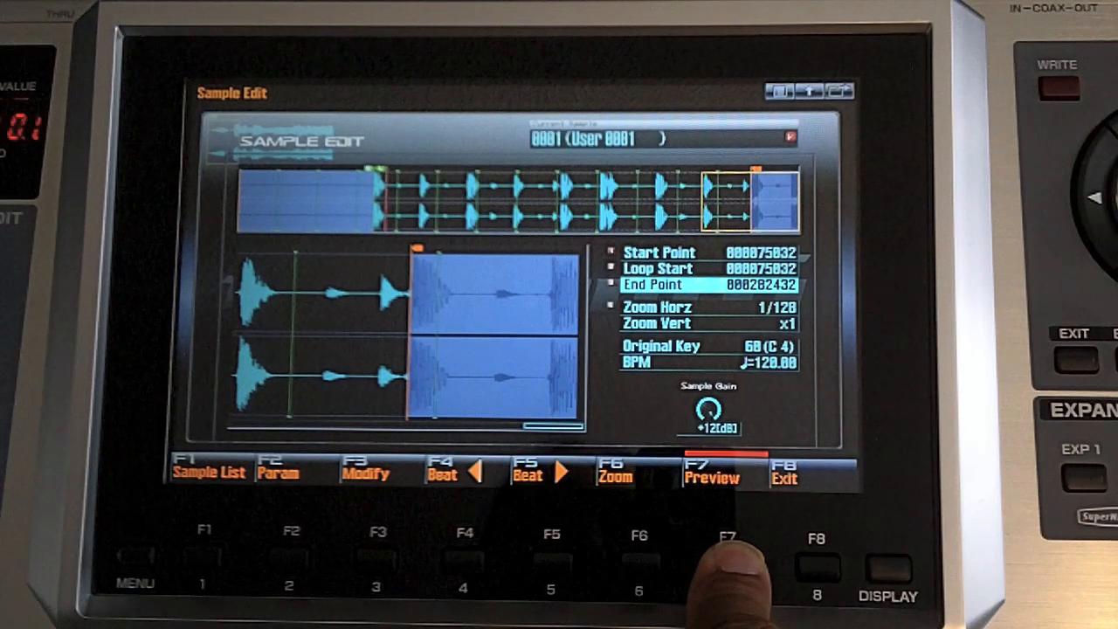
click(727, 559)
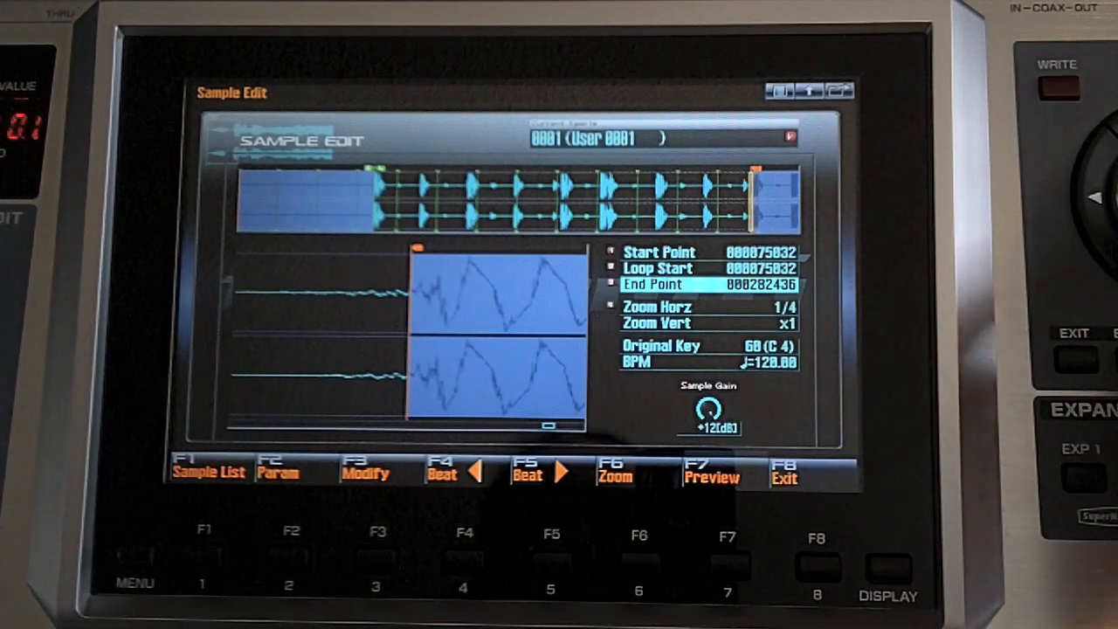
click(727, 555)
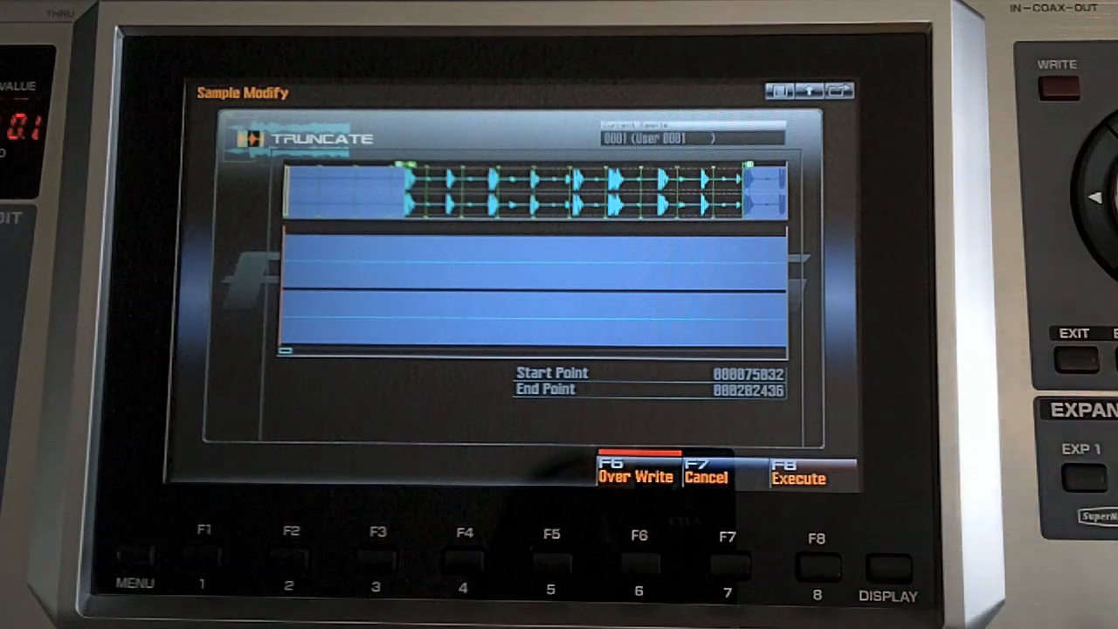
Step: Execute Truncate with Over Write and confirm the warning
click(814, 565)
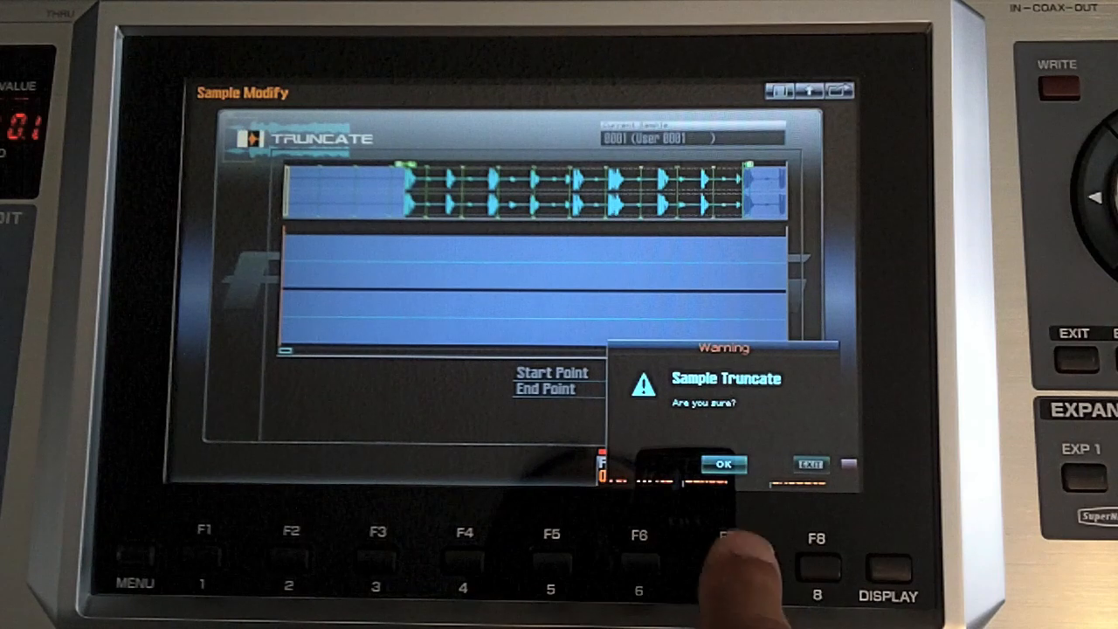
click(721, 464)
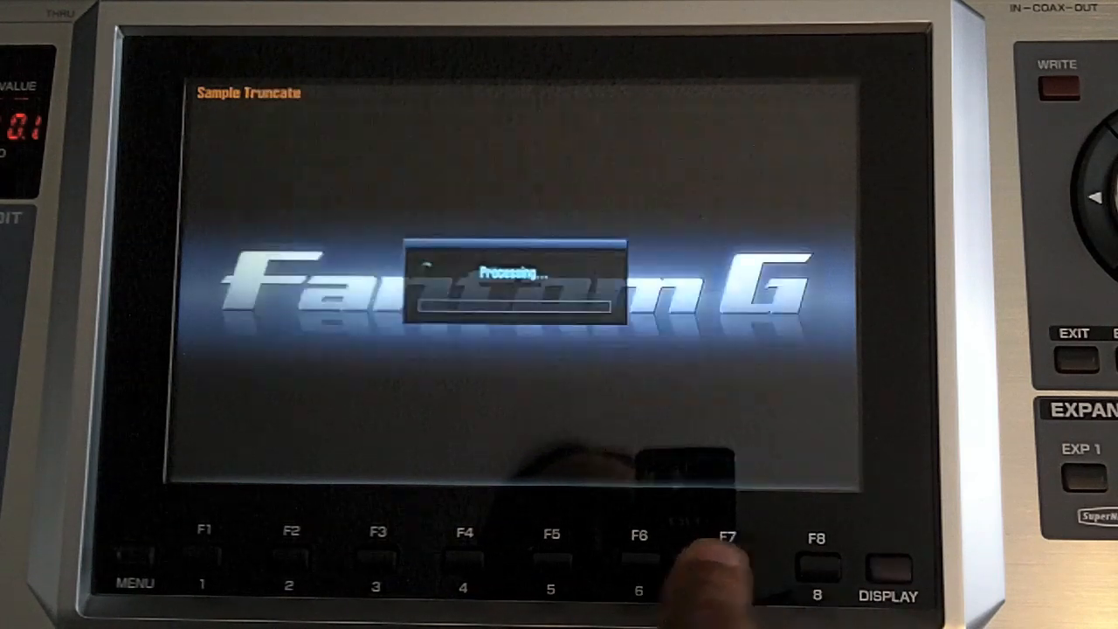